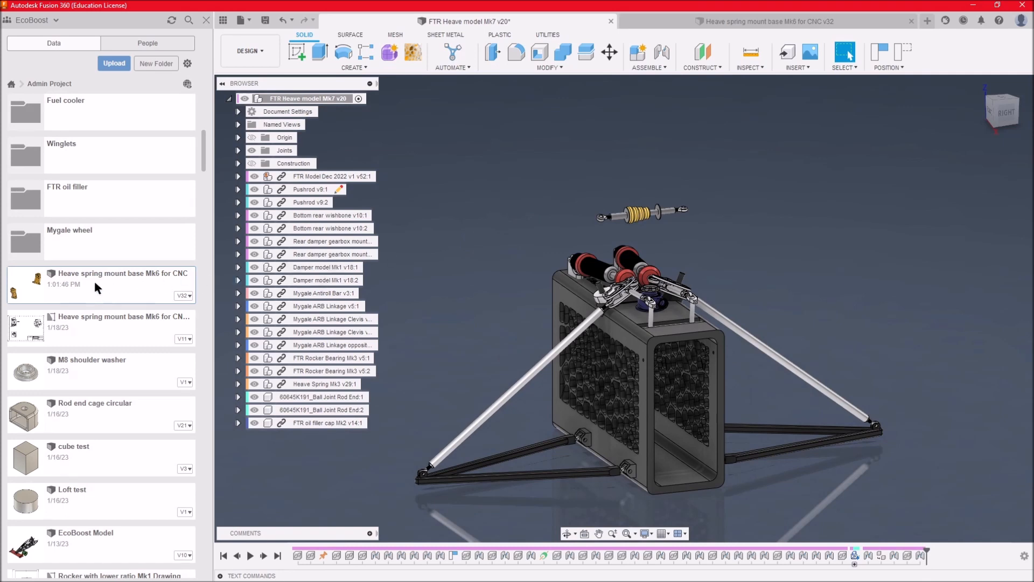
mouse_move(109, 305)
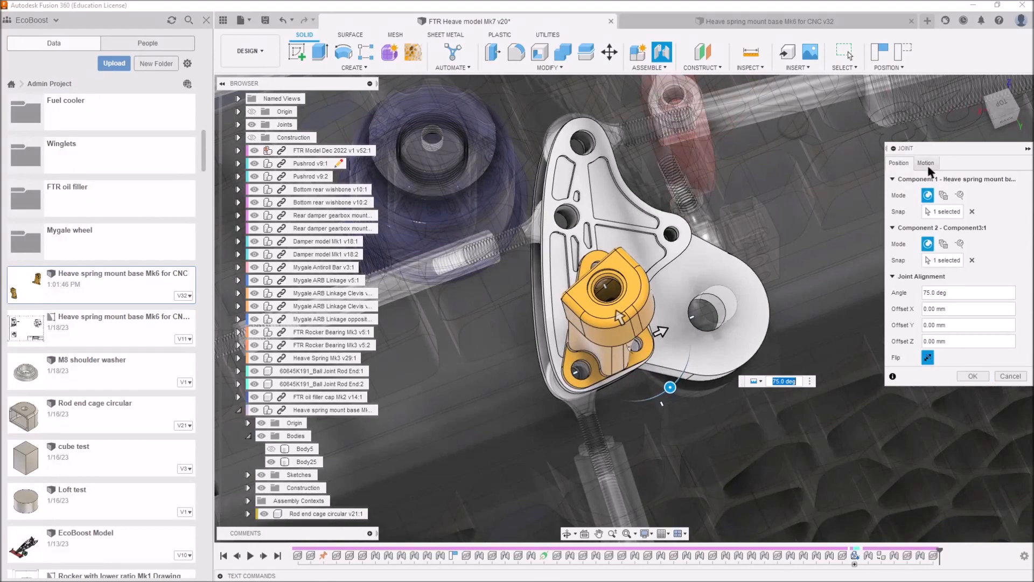
Review the joint's motion settings for the mount before confirming it at 75 degrees
left_click(899, 162)
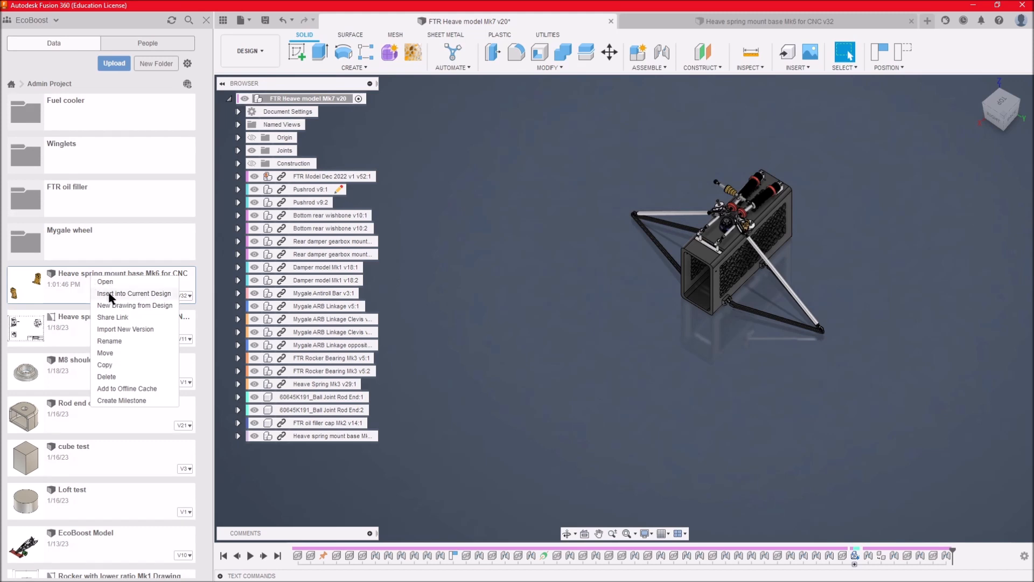
Insert a second heave spring mount base, set it aside from the assembly and expand it in the browser
left_click(134, 293)
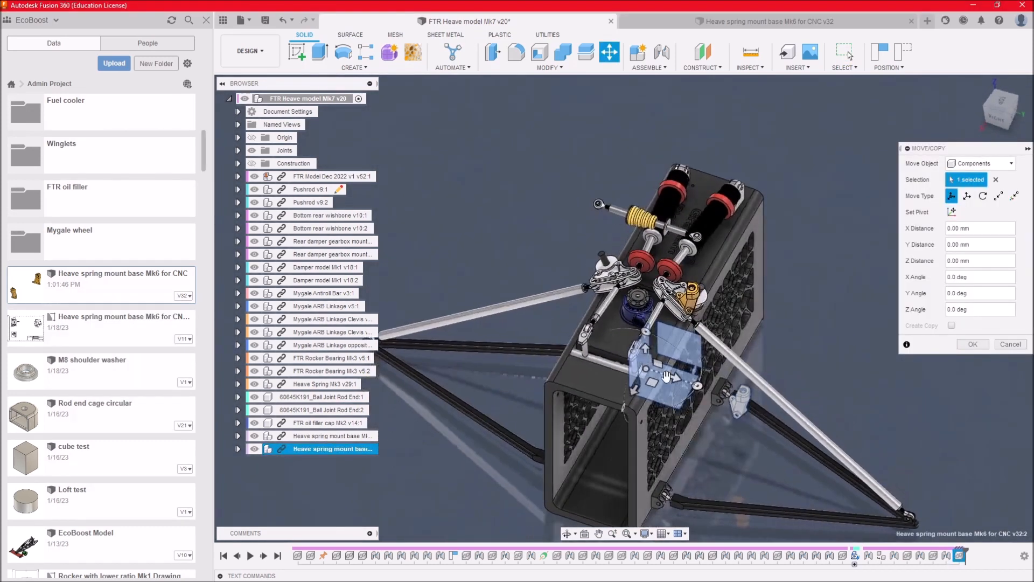
left_click_drag(666, 376, 518, 184)
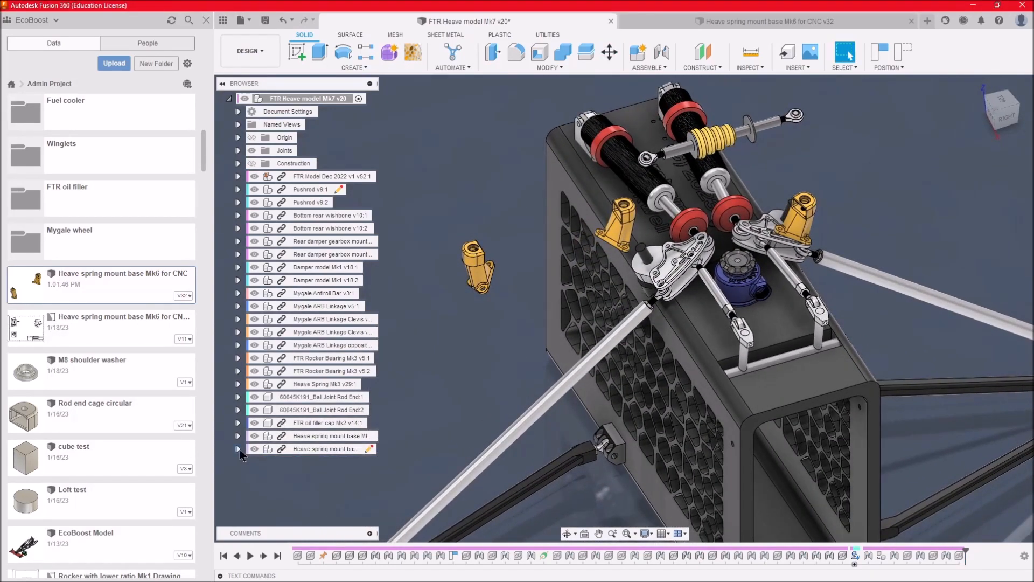
left_click(239, 448)
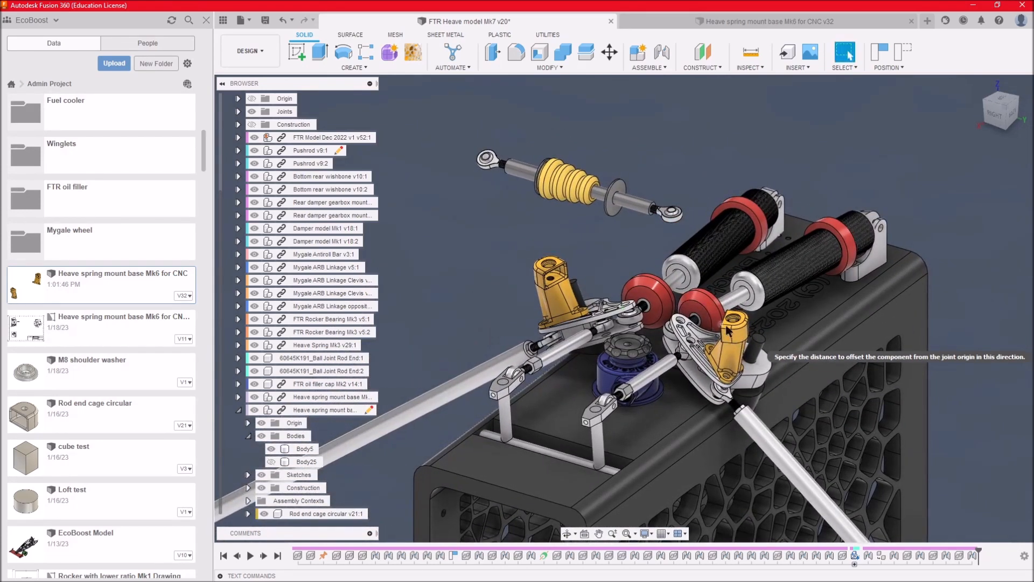
mouse_move(655, 159)
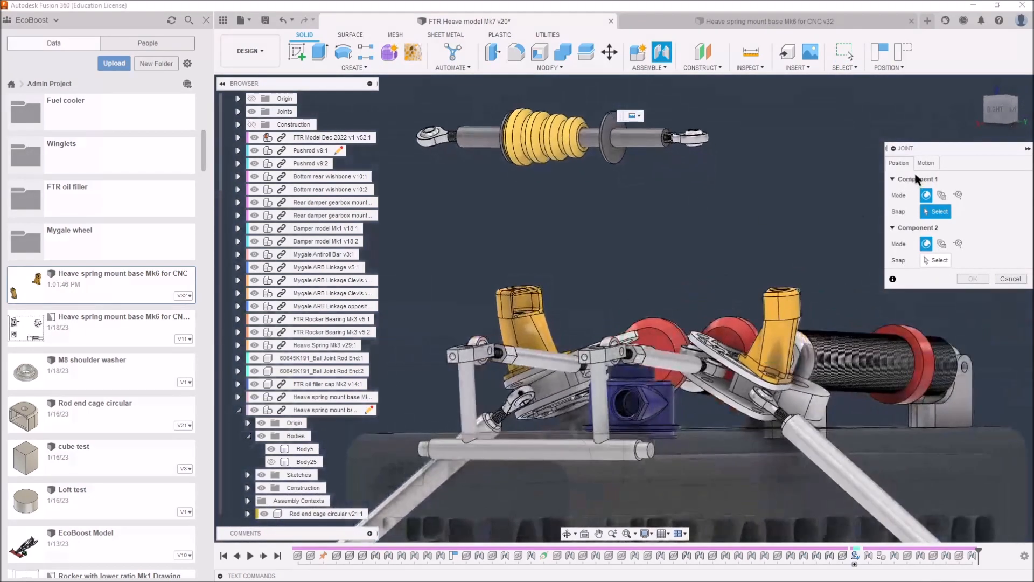
Make the new joint a Ball joint from the rod end ball centre to a face on the yellow mount
left_click(927, 162)
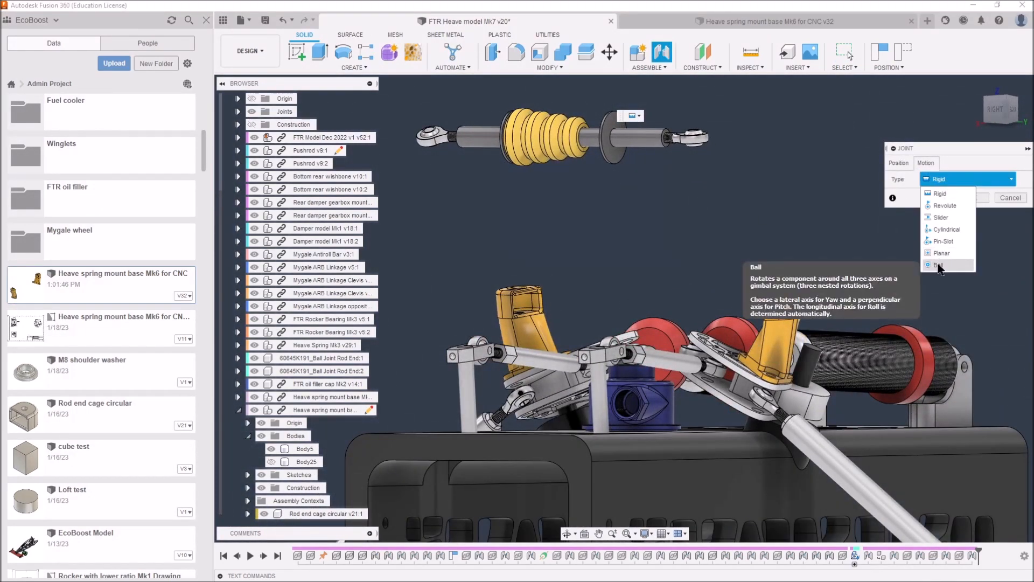
left_click(939, 265)
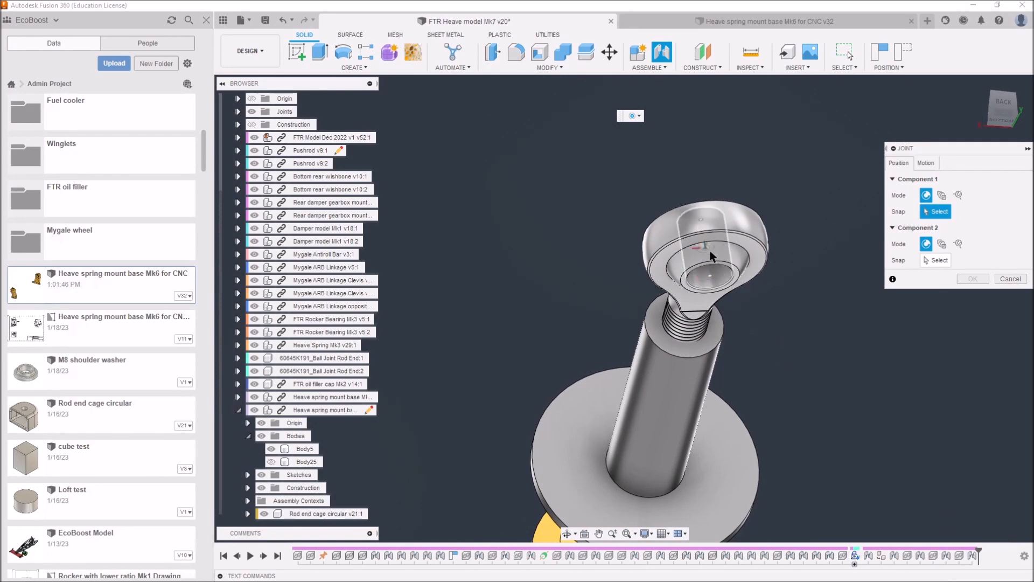
left_click(711, 256)
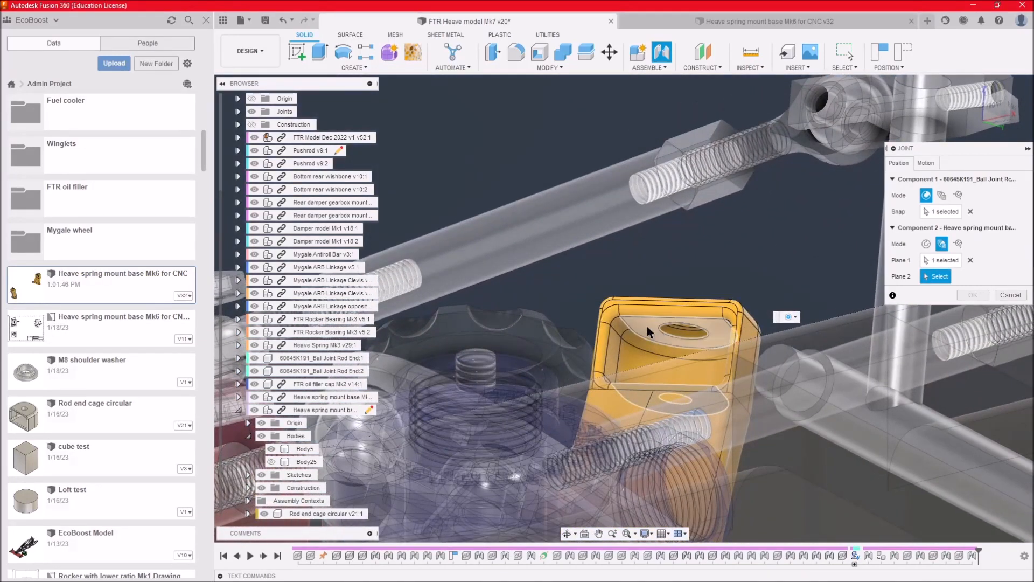
left_click(683, 331)
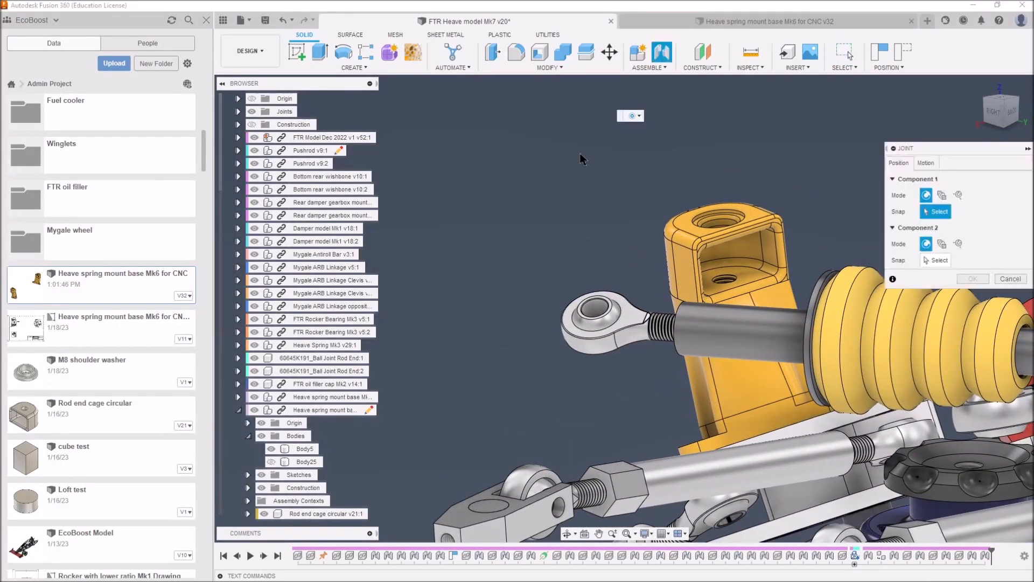
Ball-joint the rod end centre to the yellow mount's face at 180 degrees and confirm the joint
left_click(926, 162)
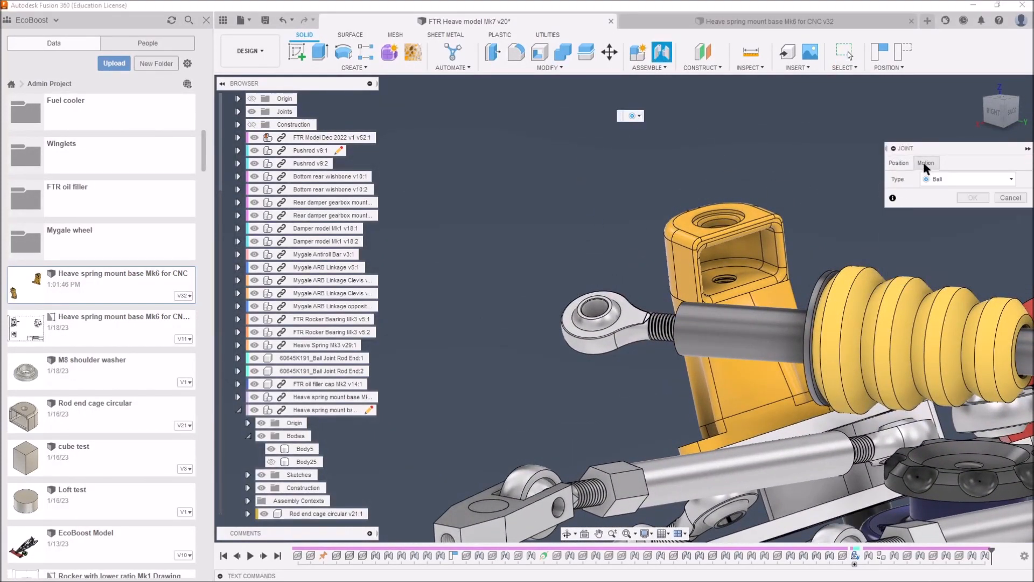
left_click(898, 163)
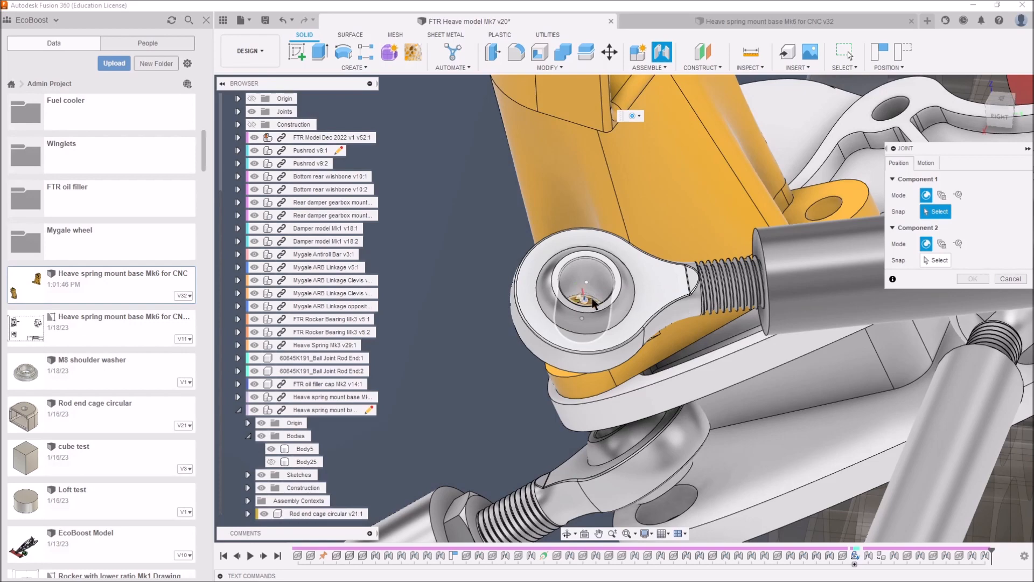
left_click(587, 300)
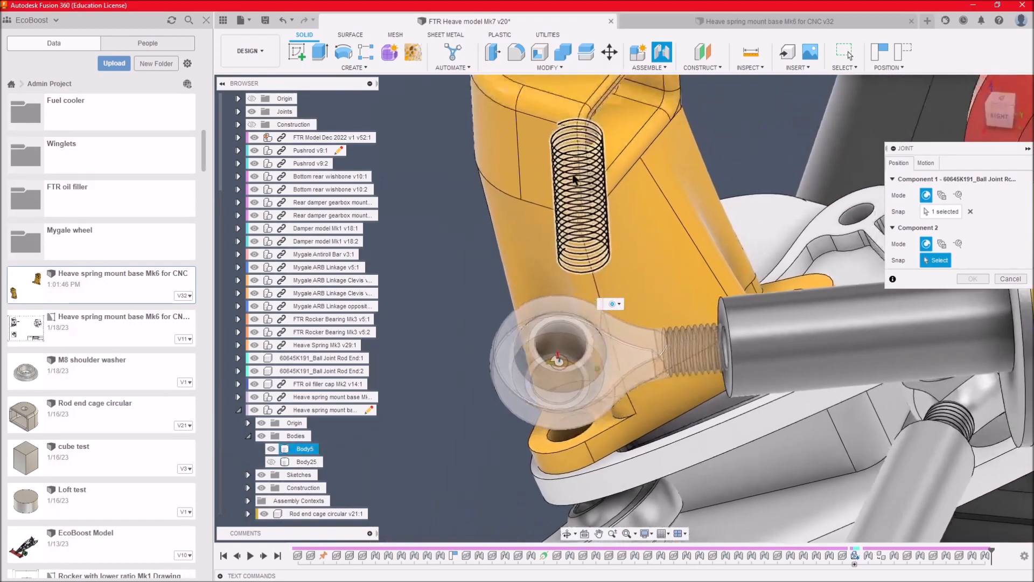
left_click(942, 244)
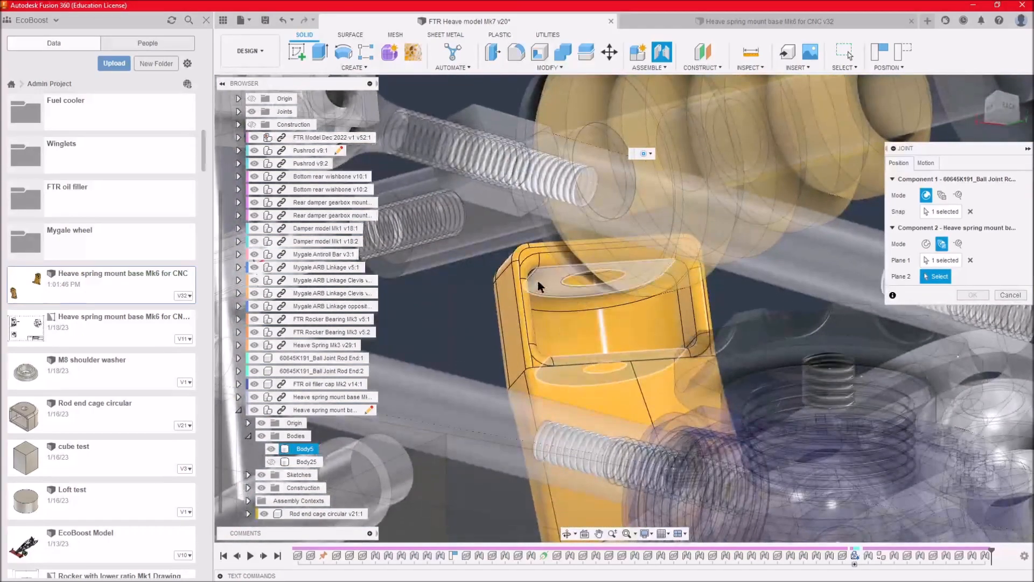
left_click(592, 284)
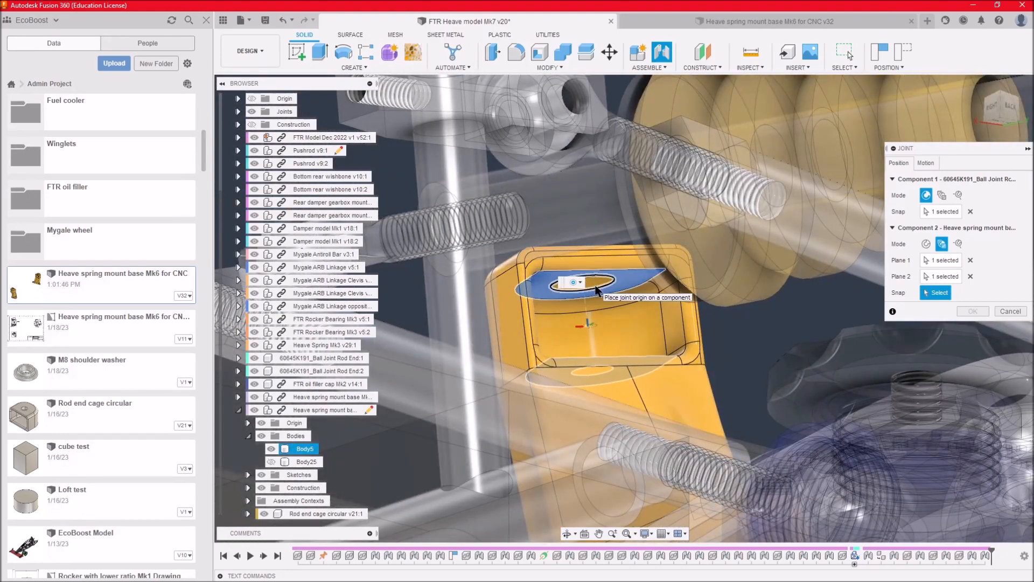
left_click(580, 282)
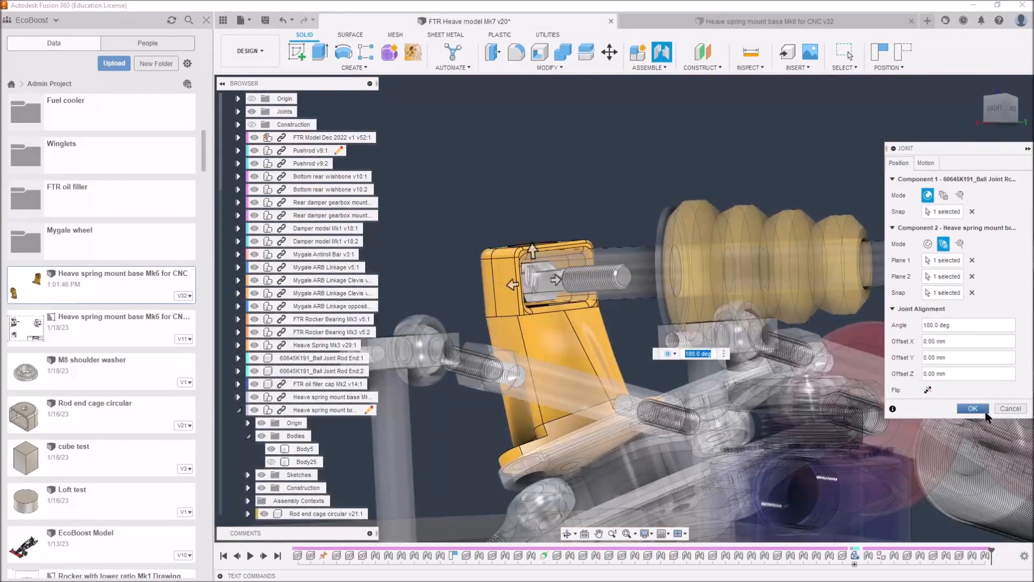
left_click(972, 408)
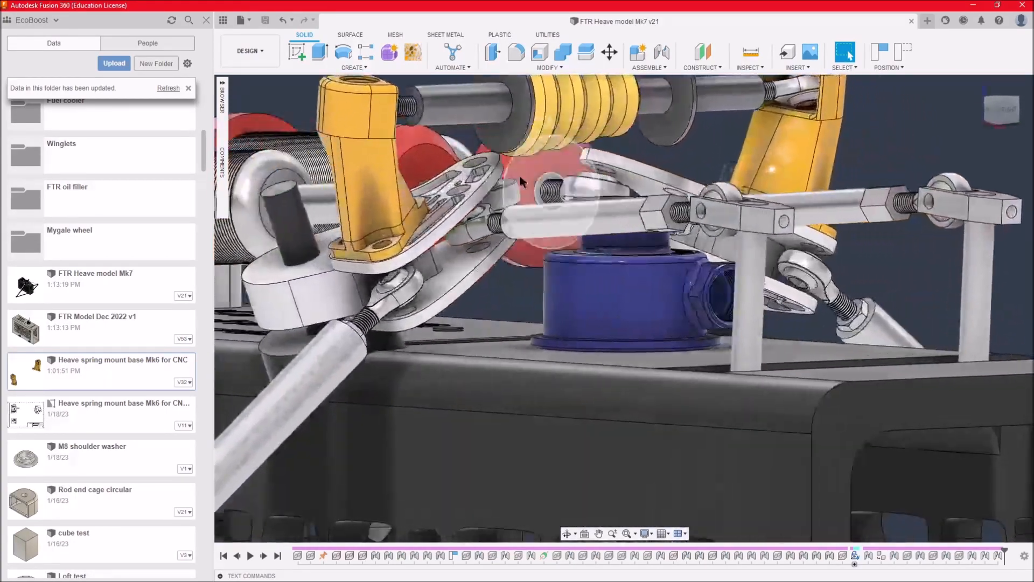
Orbit around the spring, yellow mounts and rockers from the side and front to check clearances
left_click_drag(521, 183, 606, 190)
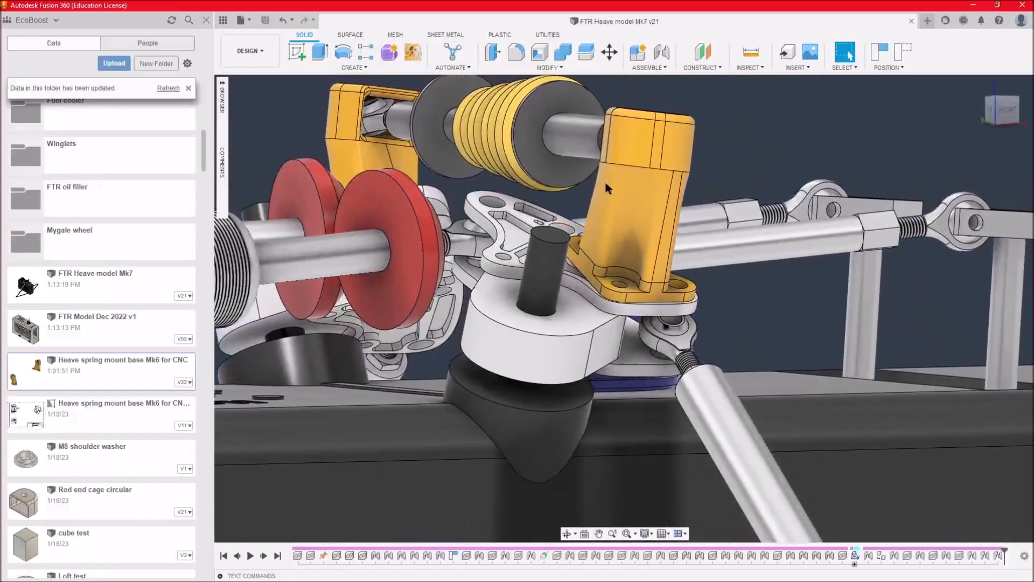
left_click_drag(607, 187, 537, 143)
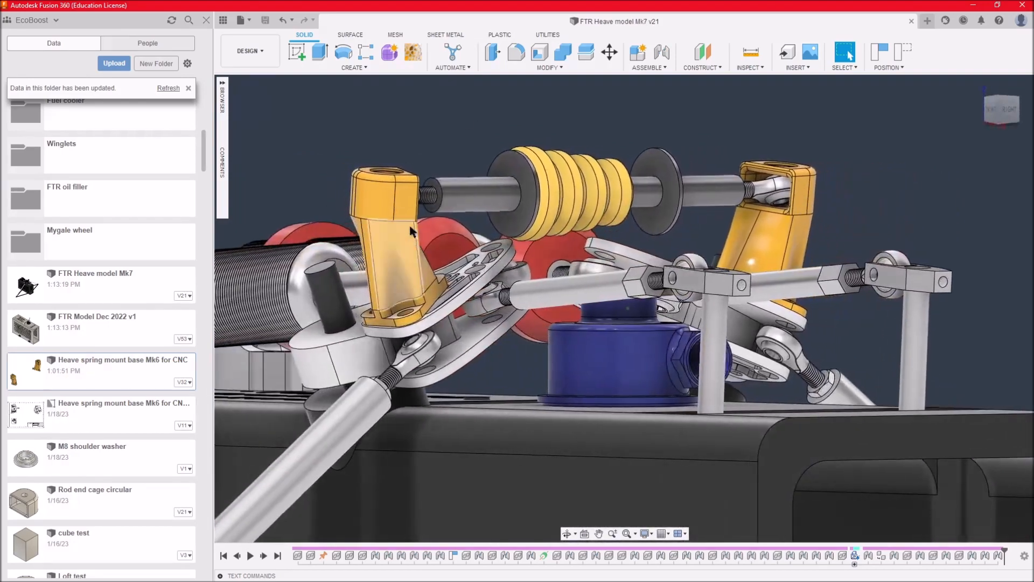
left_click_drag(410, 230, 593, 145)
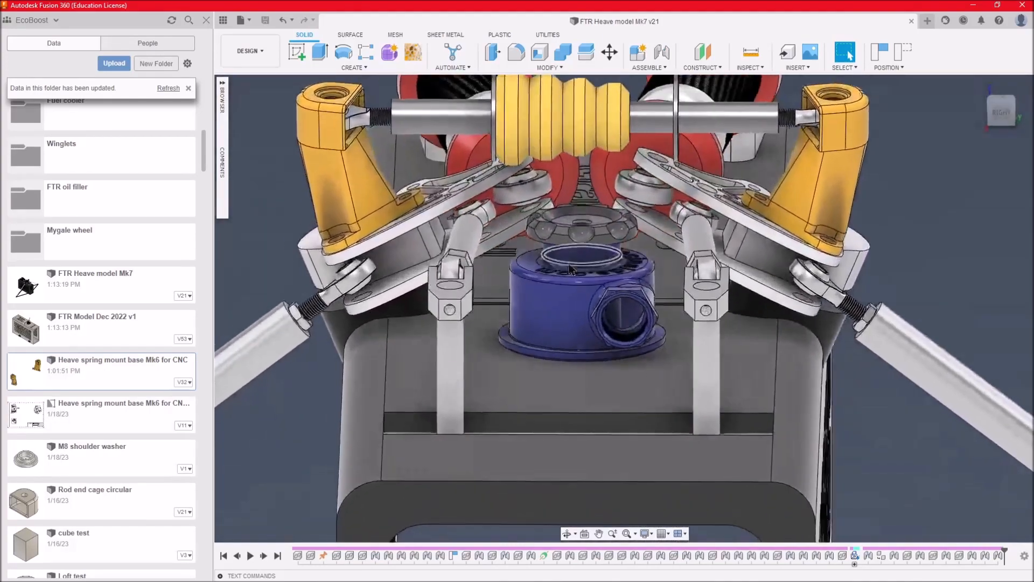
Orbit head-on to the spring and move in close on the blue filler neck beneath it
left_click_drag(571, 269, 569, 321)
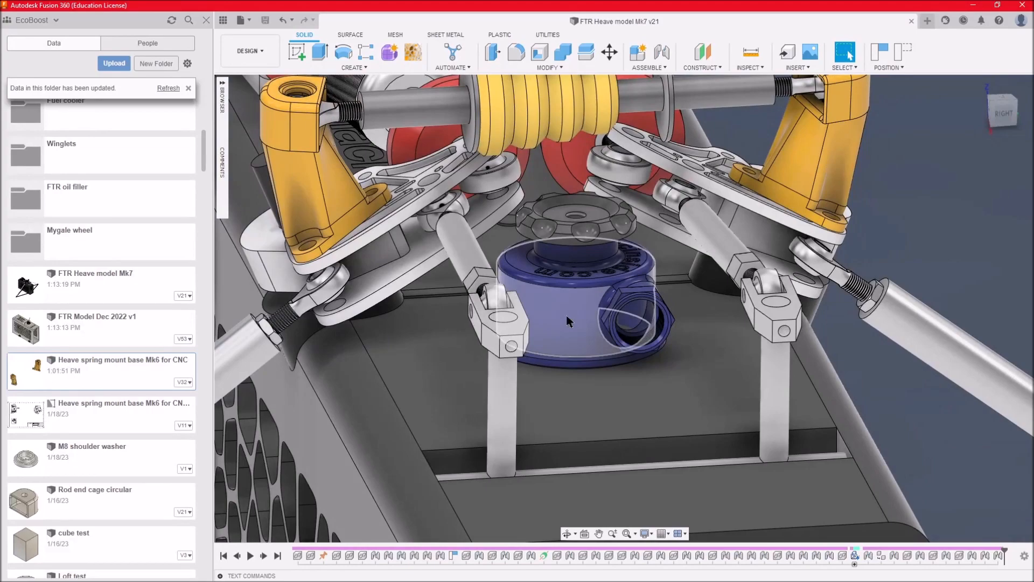
left_click_drag(569, 321, 522, 349)
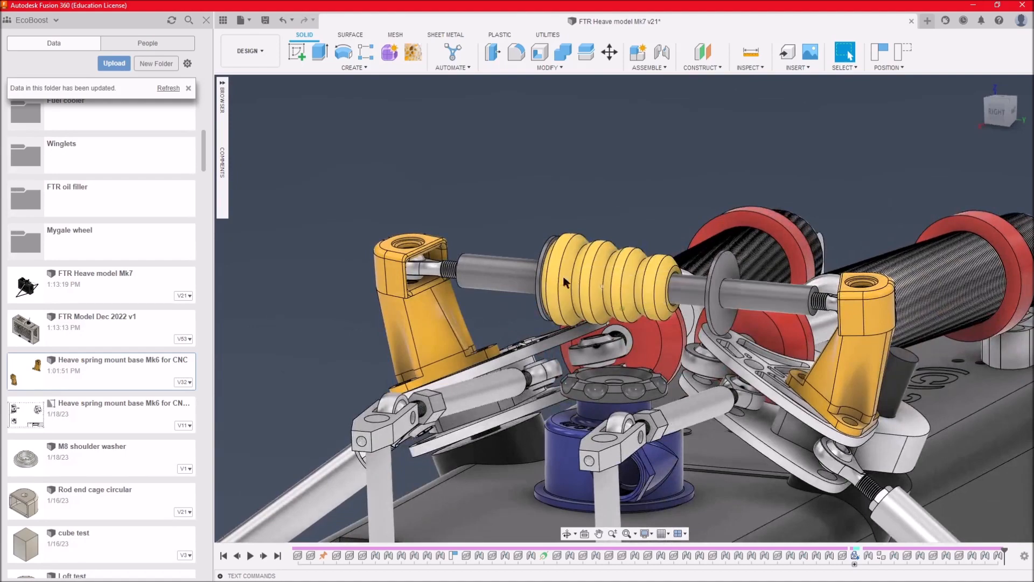
Orbit round to face the spring assembly head-on from the front
left_click_drag(564, 282, 658, 304)
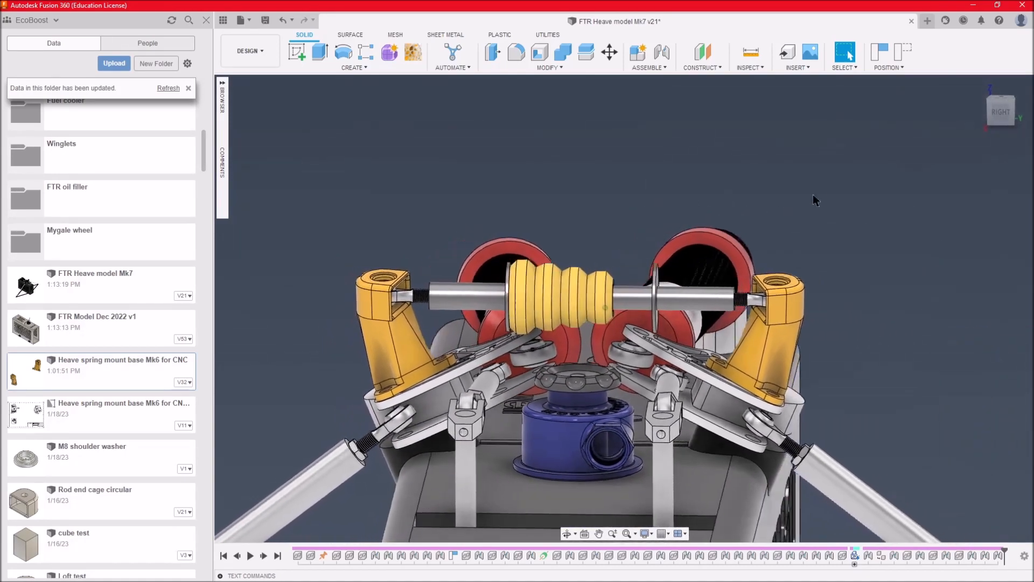
left_click_drag(816, 200, 920, 333)
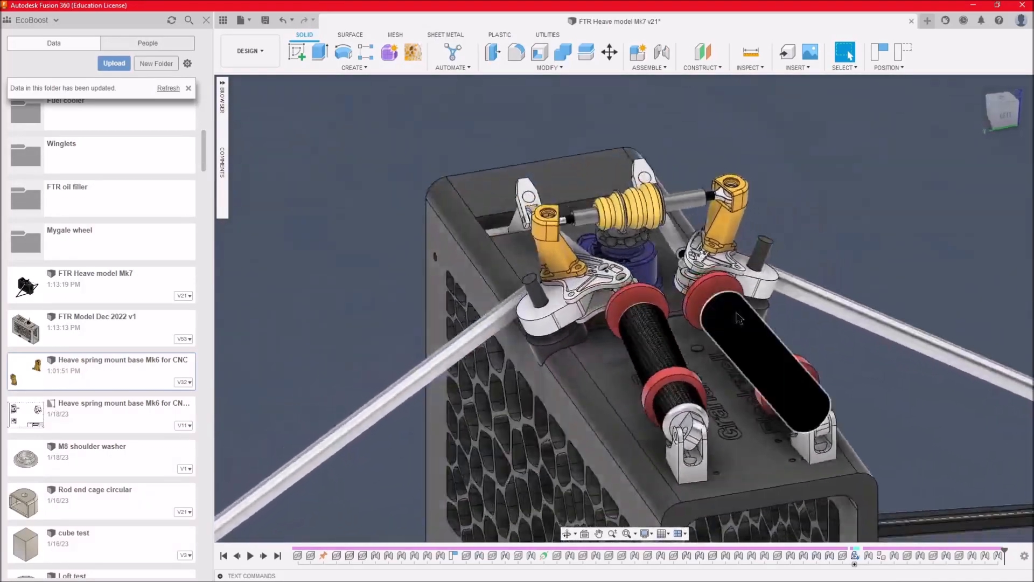
Orbit over the top, front and rear of the assembly, then expand the component browser
left_click_drag(740, 317, 613, 325)
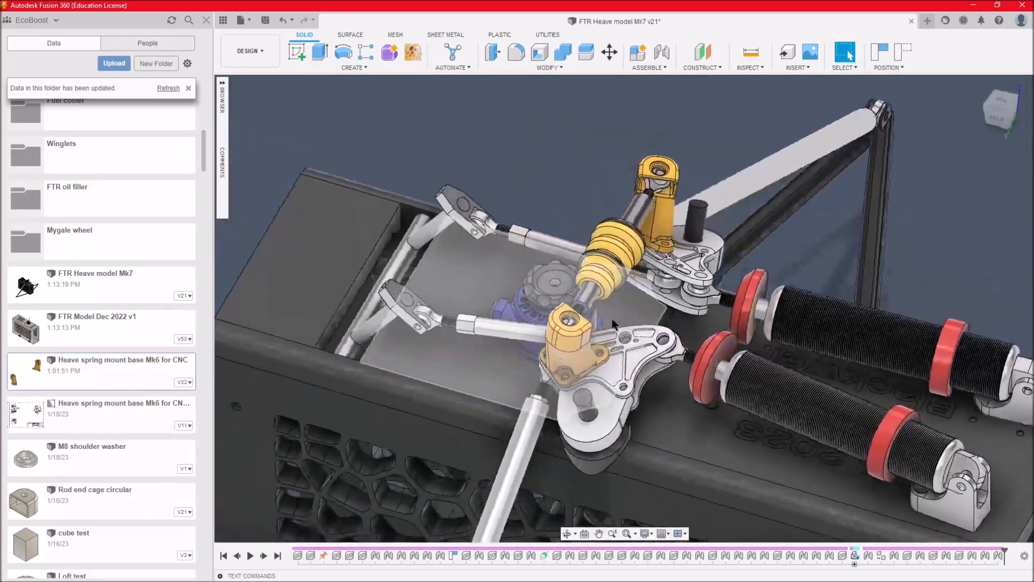
left_click_drag(613, 323, 702, 281)
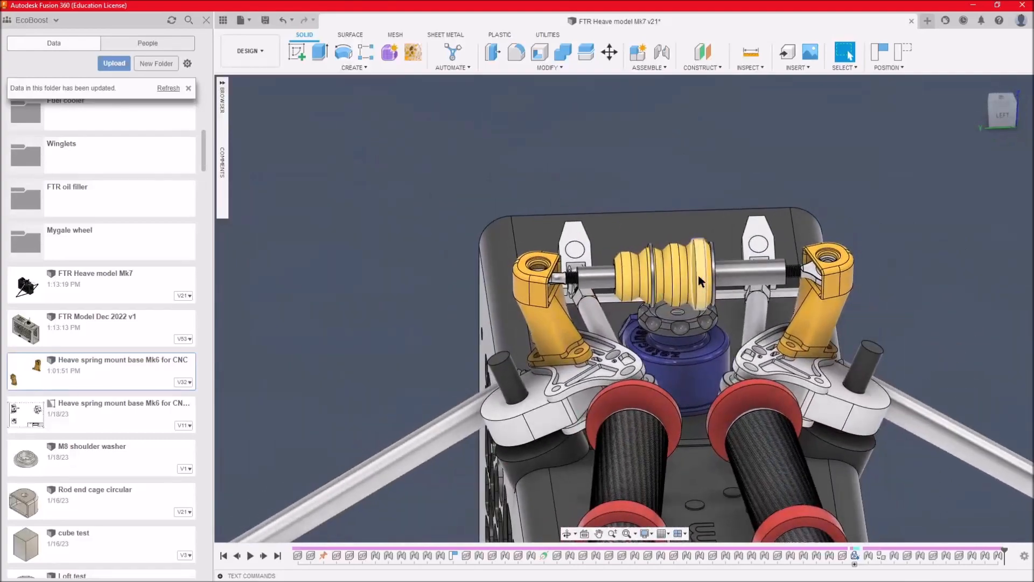
left_click_drag(702, 282, 619, 175)
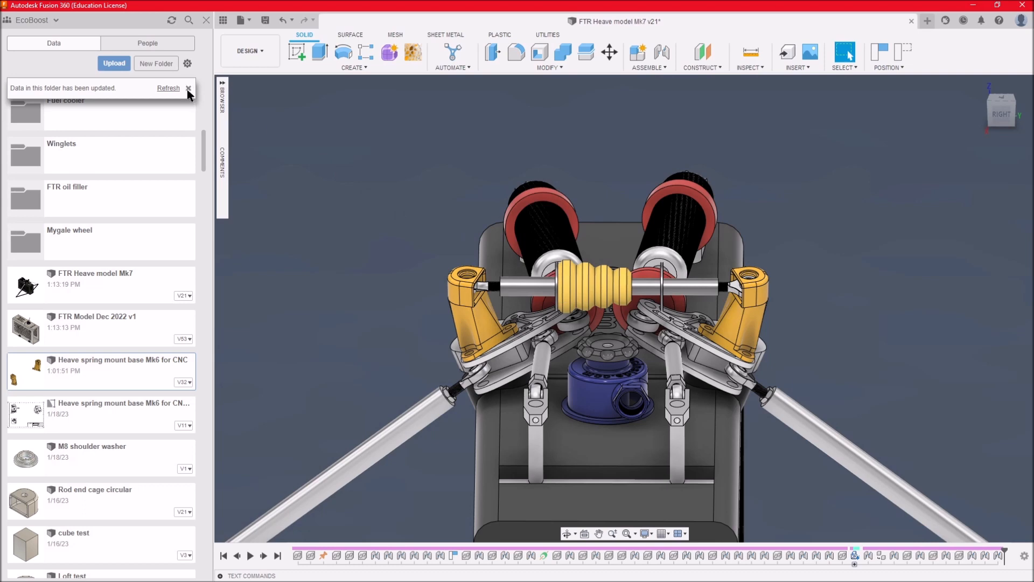
left_click(222, 93)
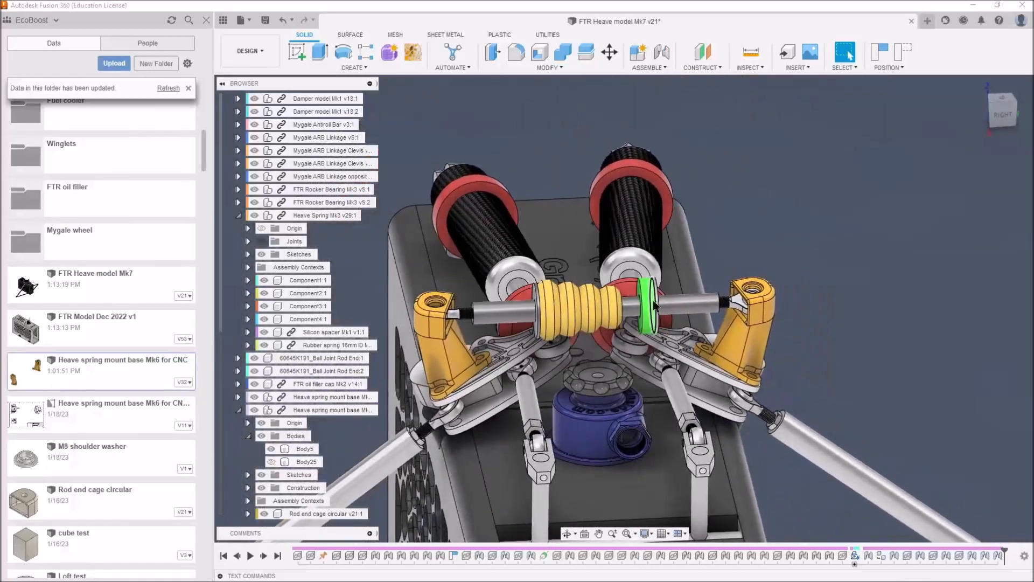
Orbit out to see the whole heave assembly with the Heave Spring Mk3 parts revealed
left_click_drag(653, 304, 871, 210)
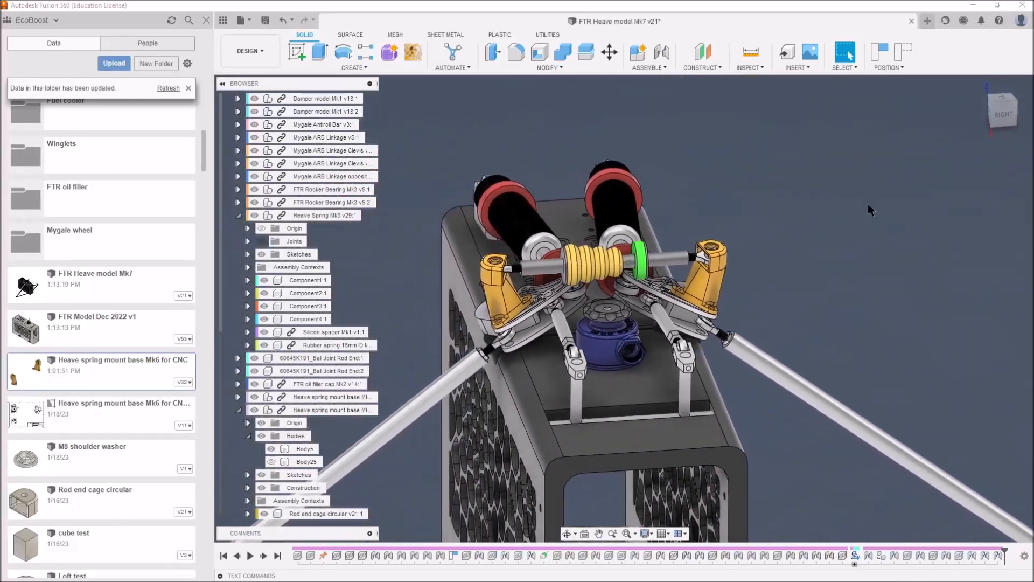